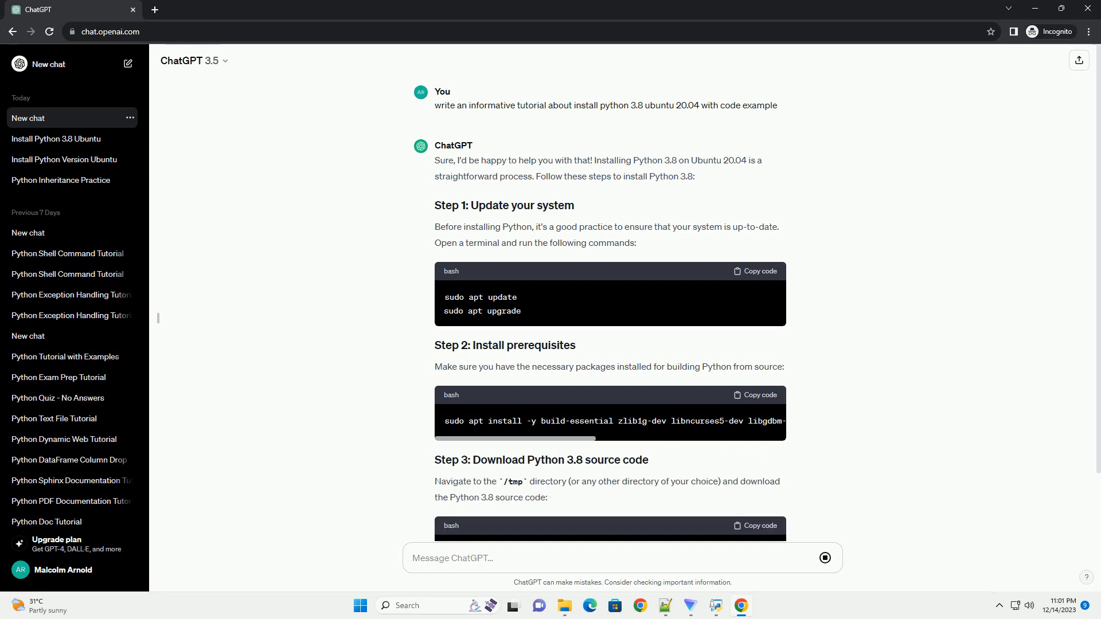
scroll(down, 3)
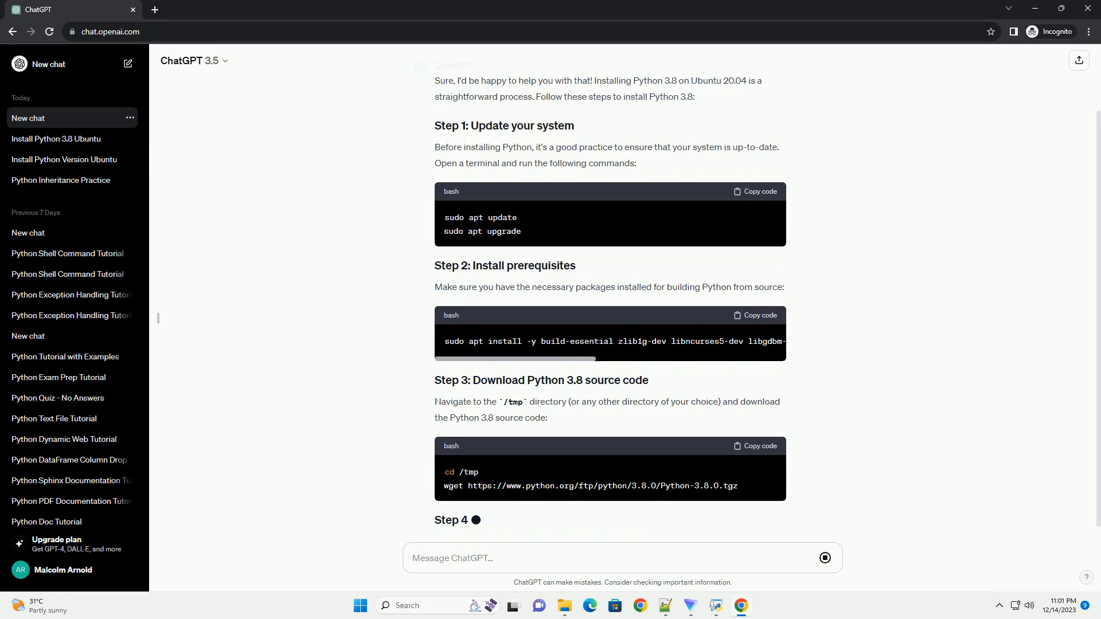
scroll(down, 3)
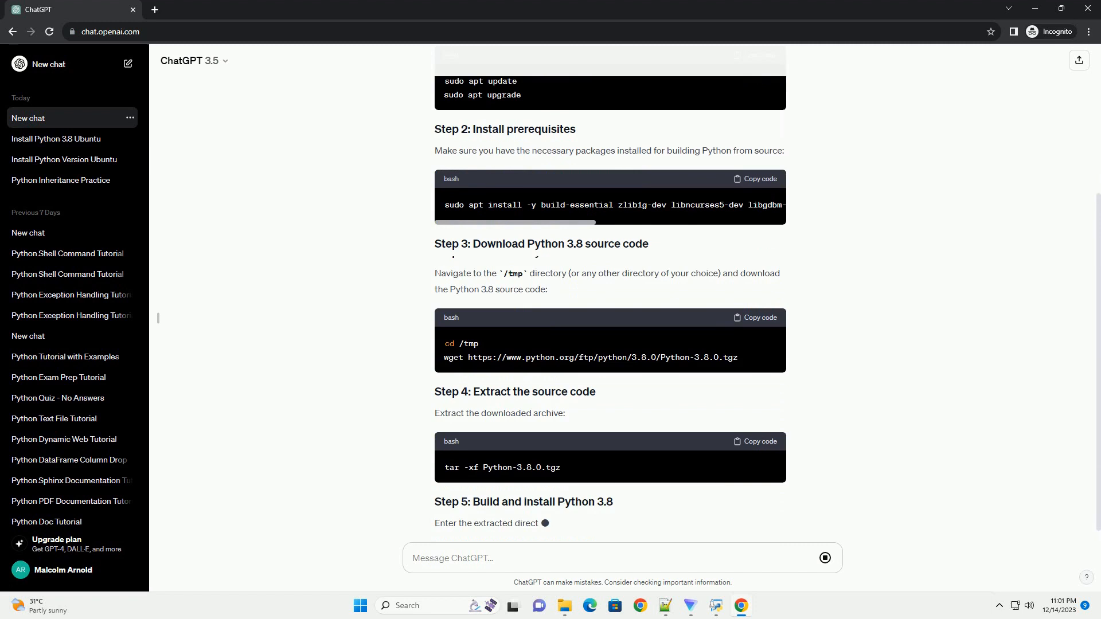
scroll(down, 3)
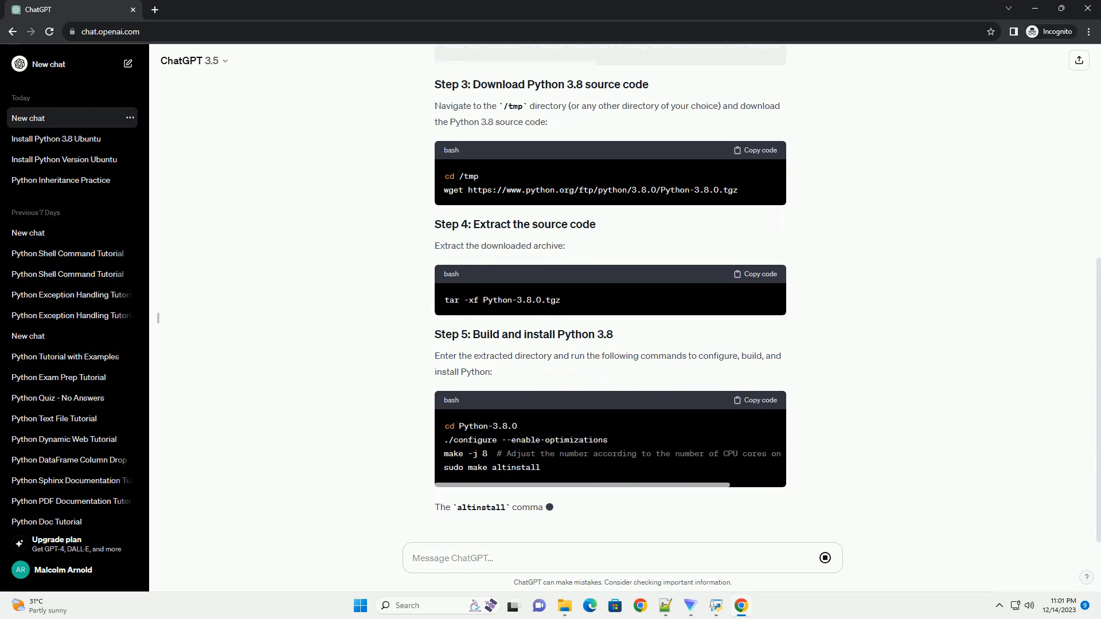
scroll(down, 3)
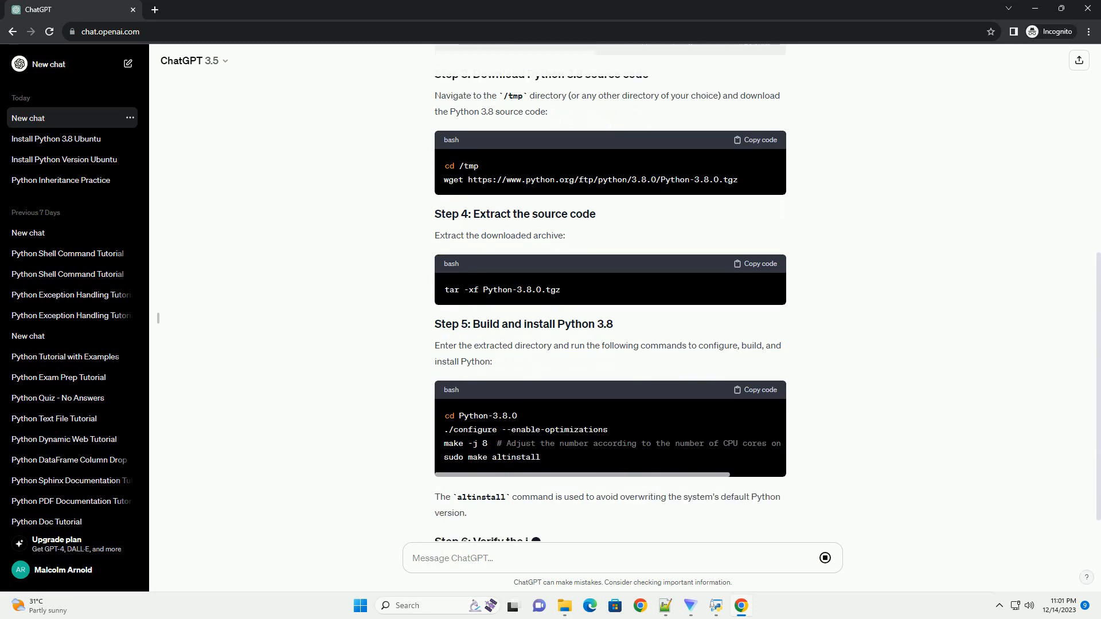
scroll(down, 3)
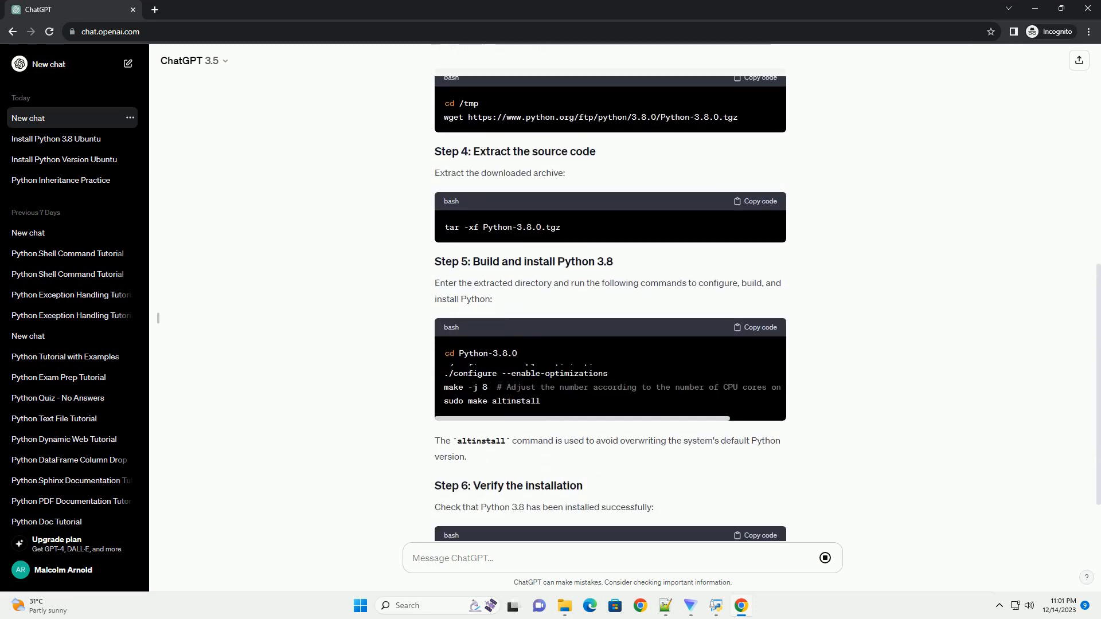
scroll(down, 3)
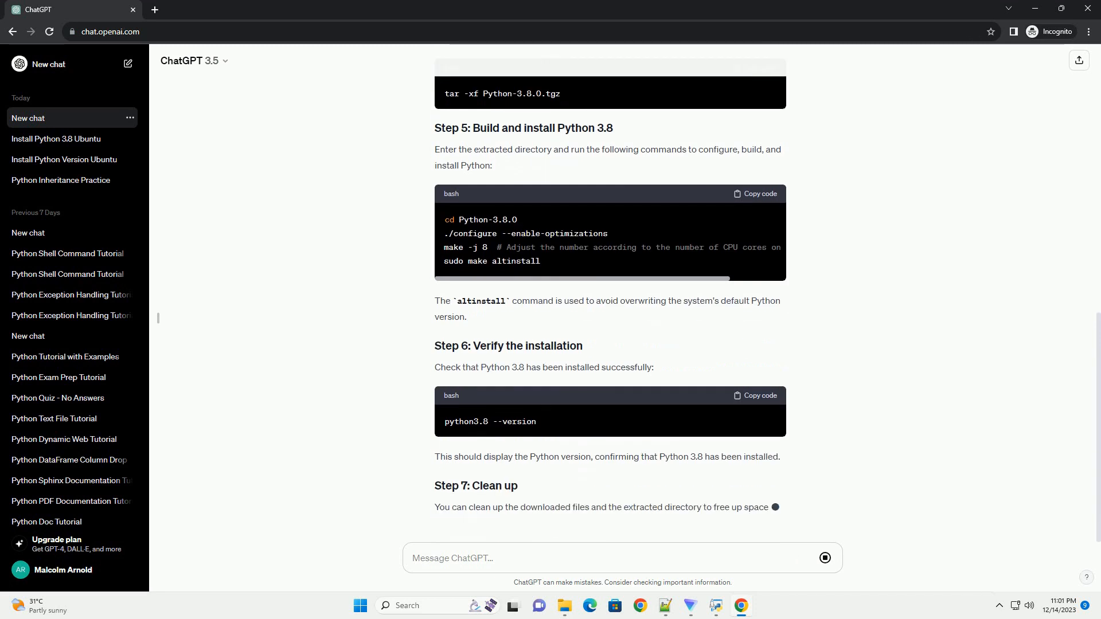
scroll(down, 3)
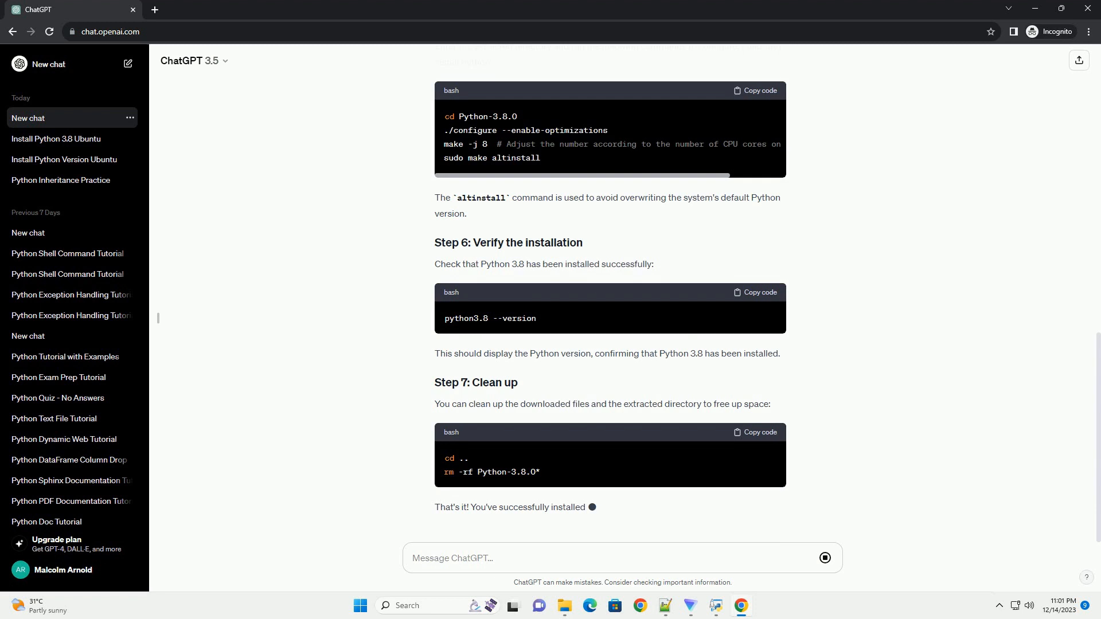